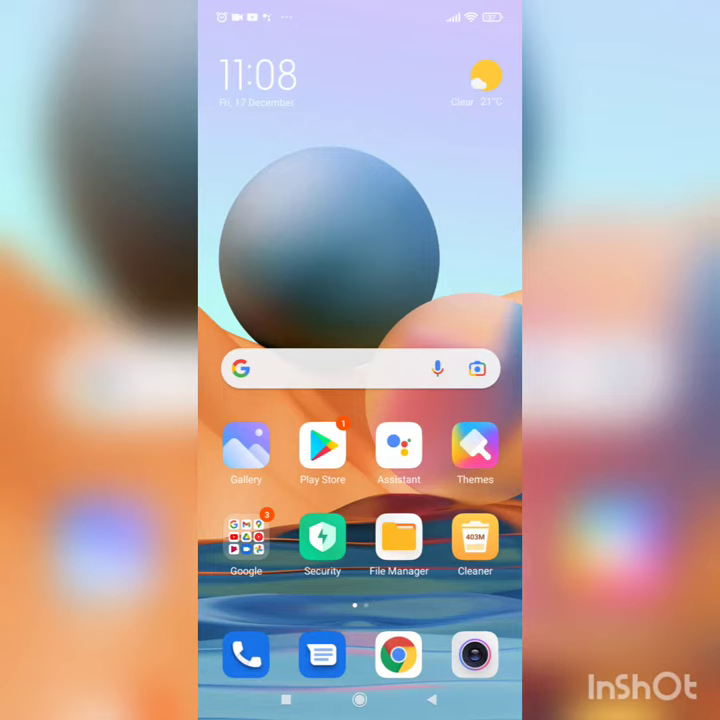
- Launch Gmail from the Google apps folder on the home screen
click(246, 540)
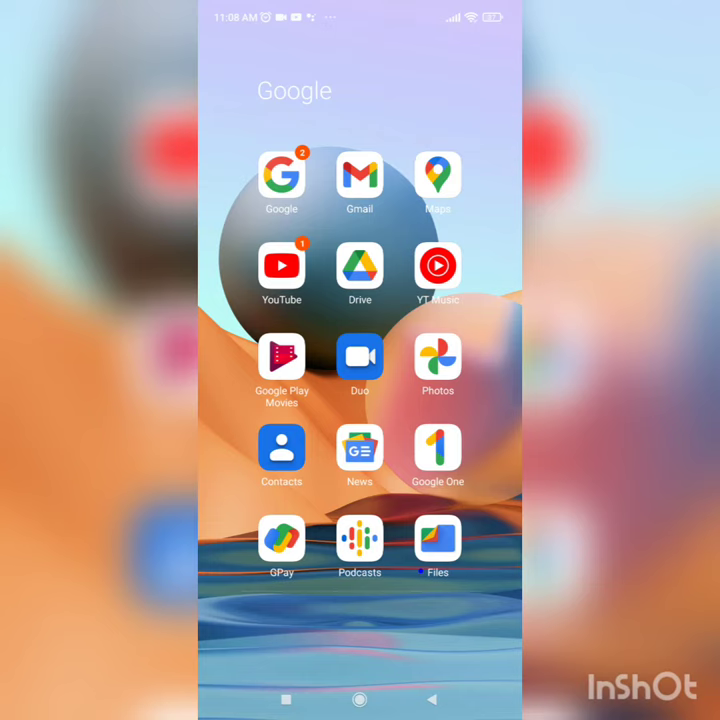
click(360, 176)
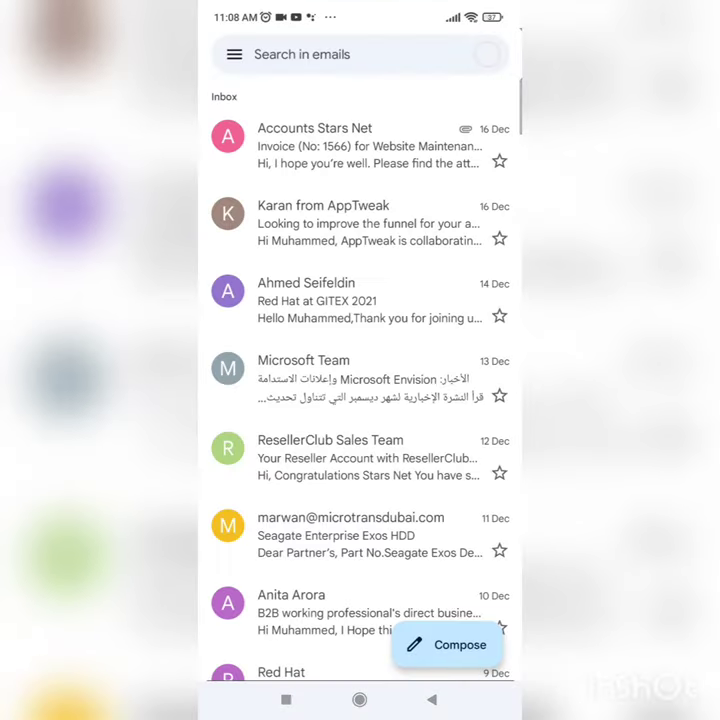
- Start adding another email account from Gmail's settings via the side menu
click(232, 54)
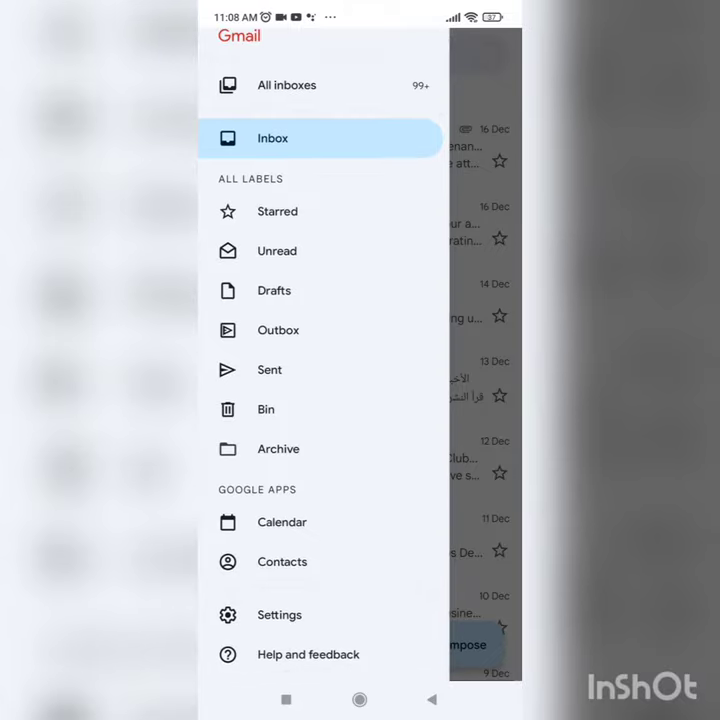
click(280, 614)
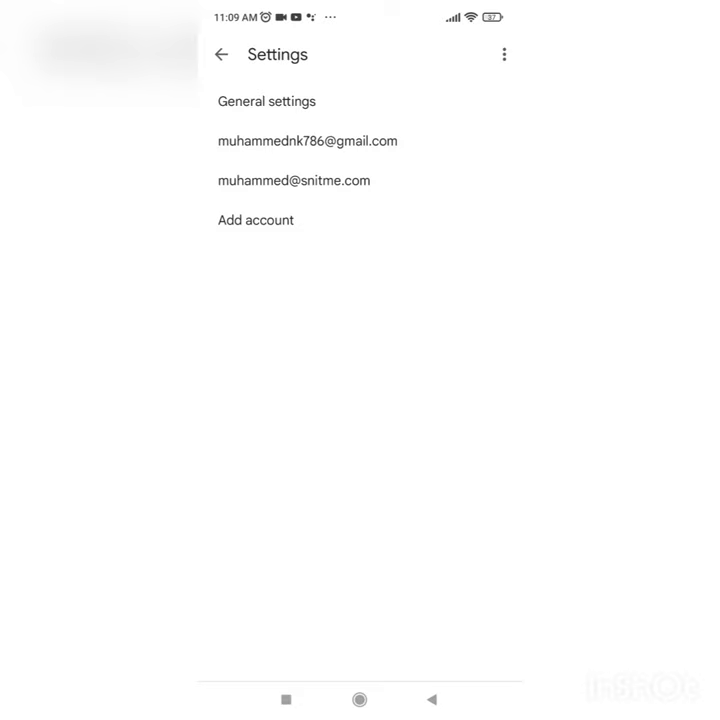
click(256, 220)
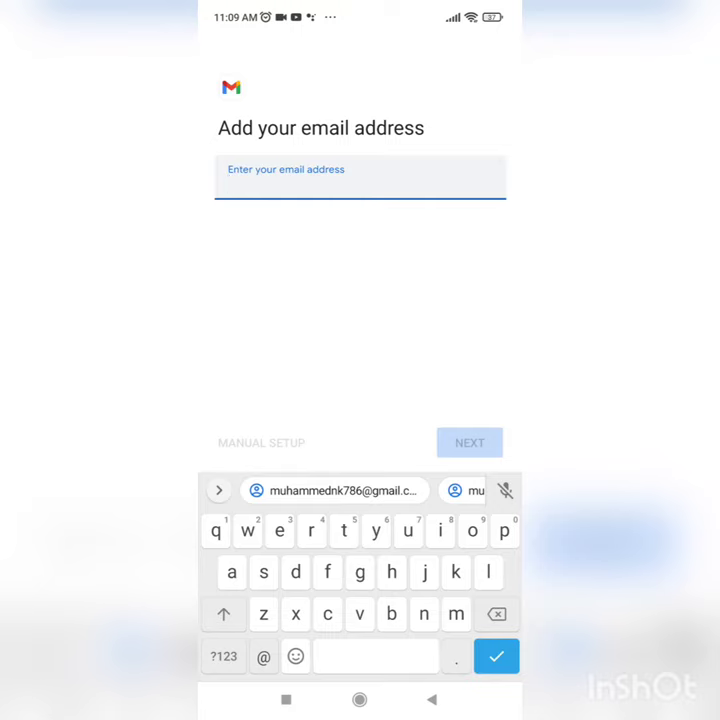
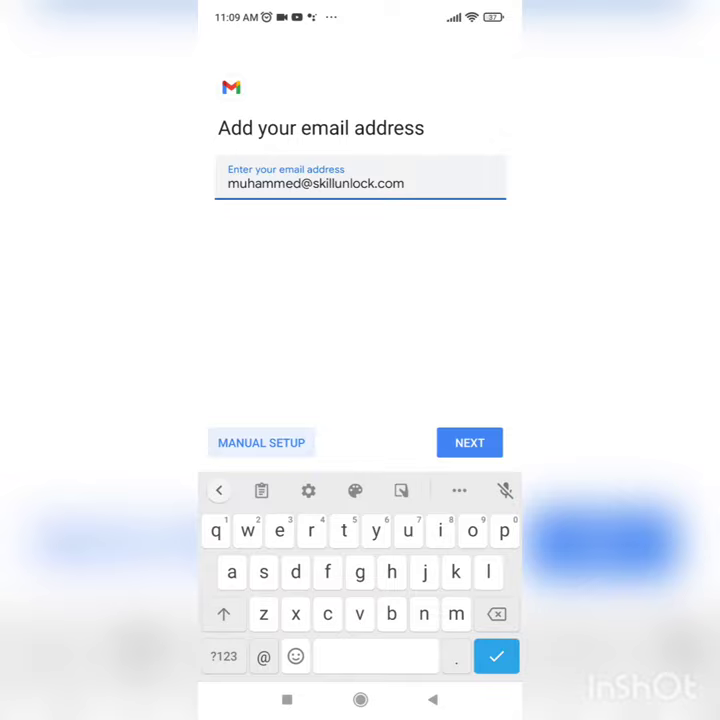
- Enter the company email address at skillunlock.com and continue to the password step
click(468, 442)
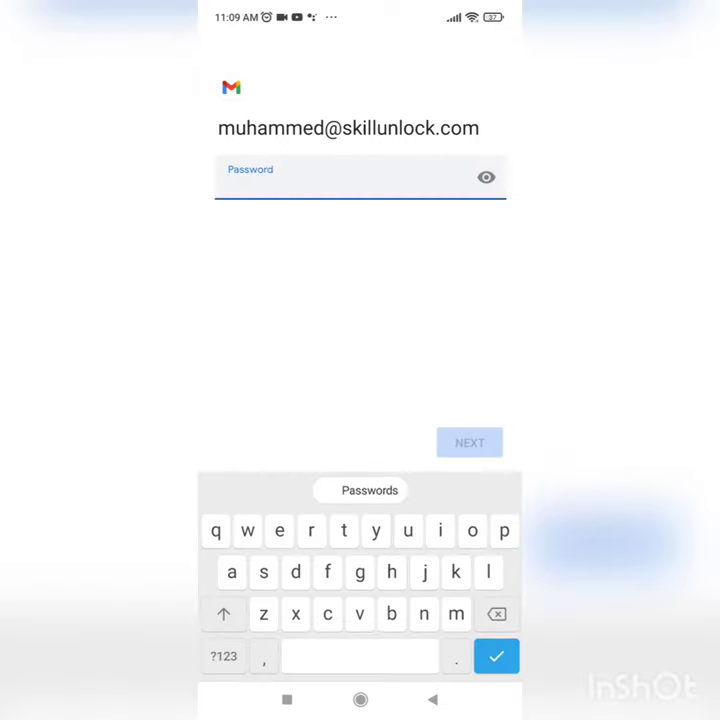
- Paste the account password and continue to the incoming server settings
click(360, 184)
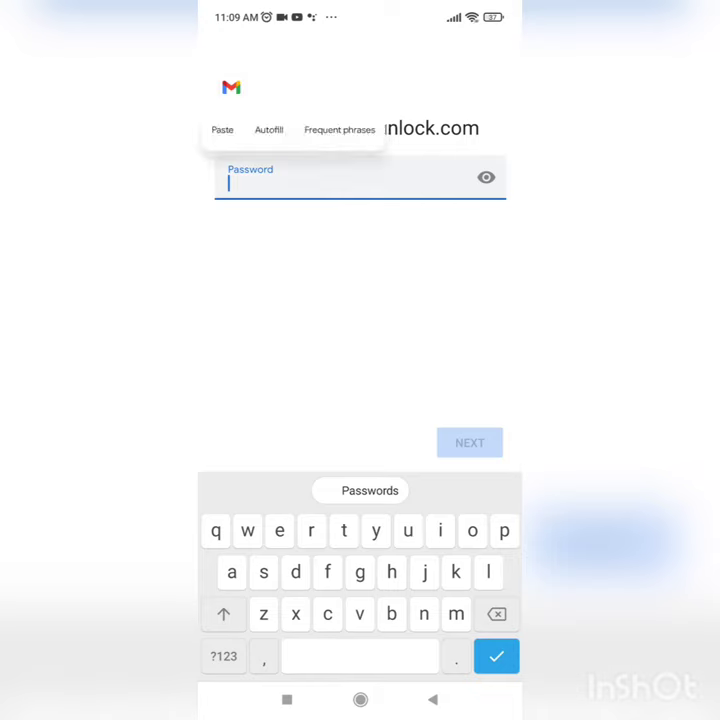
click(222, 128)
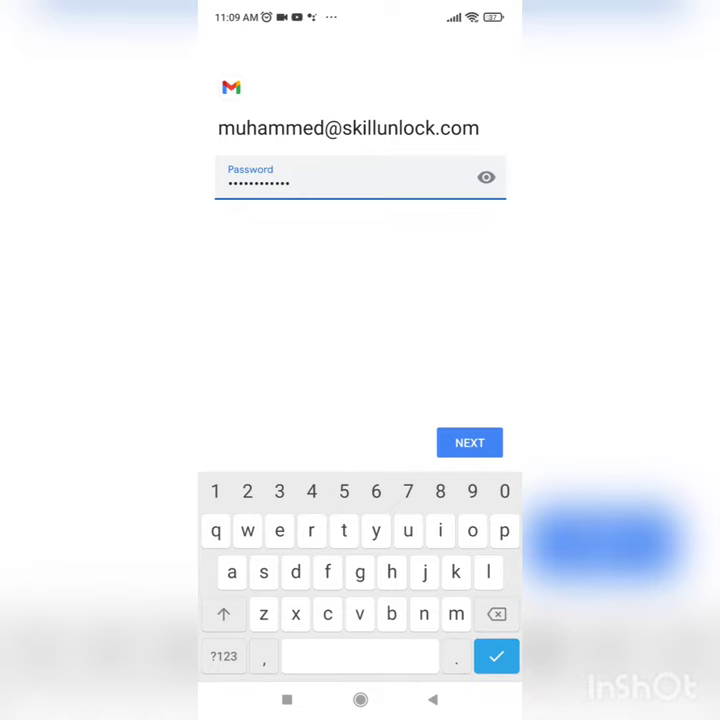
click(468, 442)
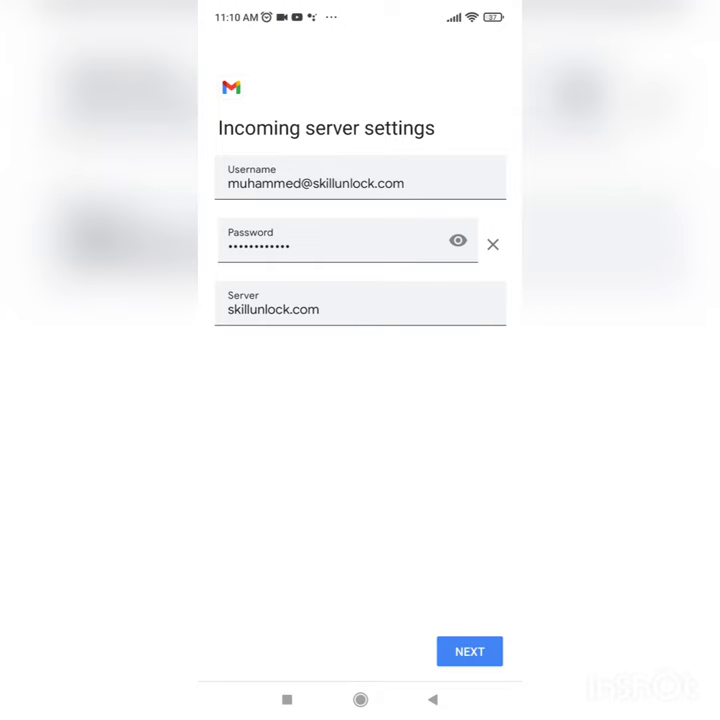
- Change the incoming server to mail.skillunlock.com and continue to outgoing settings
click(360, 308)
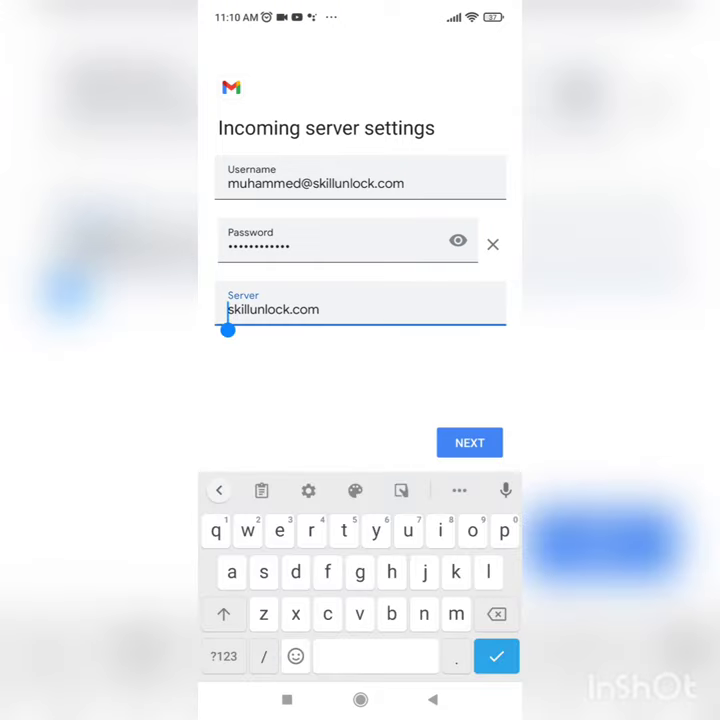
text(mail.)
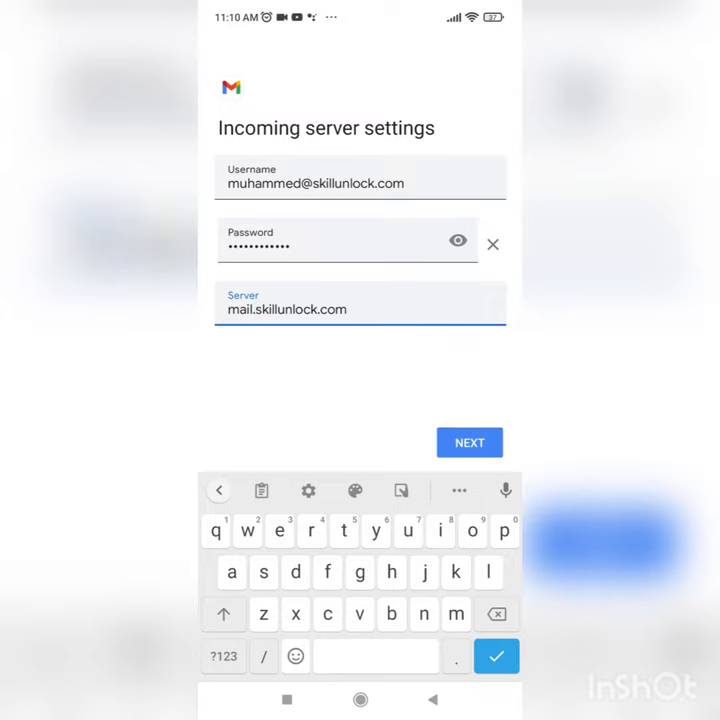
click(468, 442)
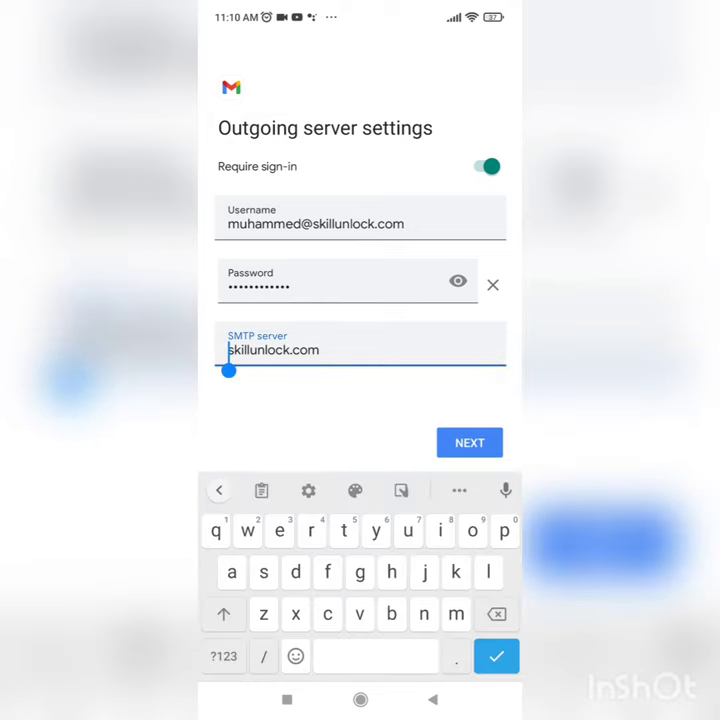
- Set the outgoing SMTP server to mail.skillunlock.com and continue to account options
text(mail)
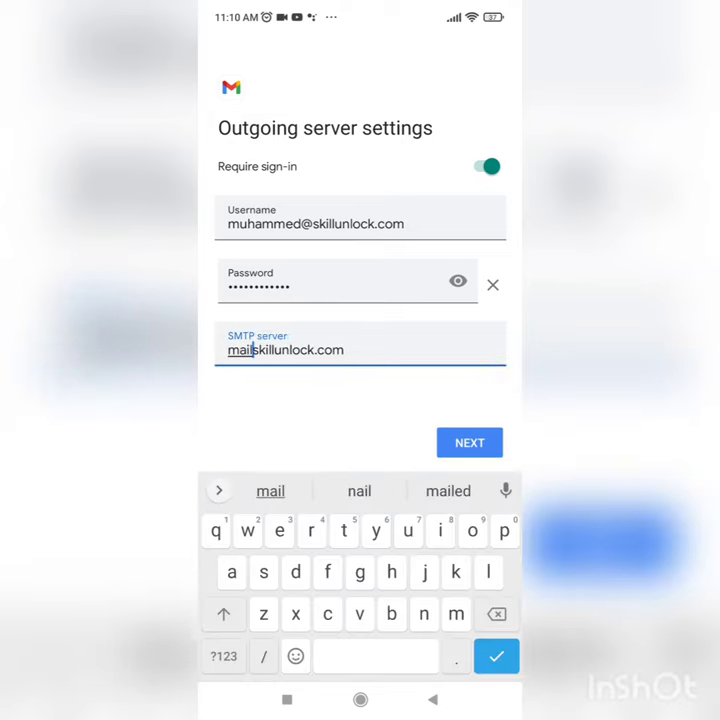
text(.)
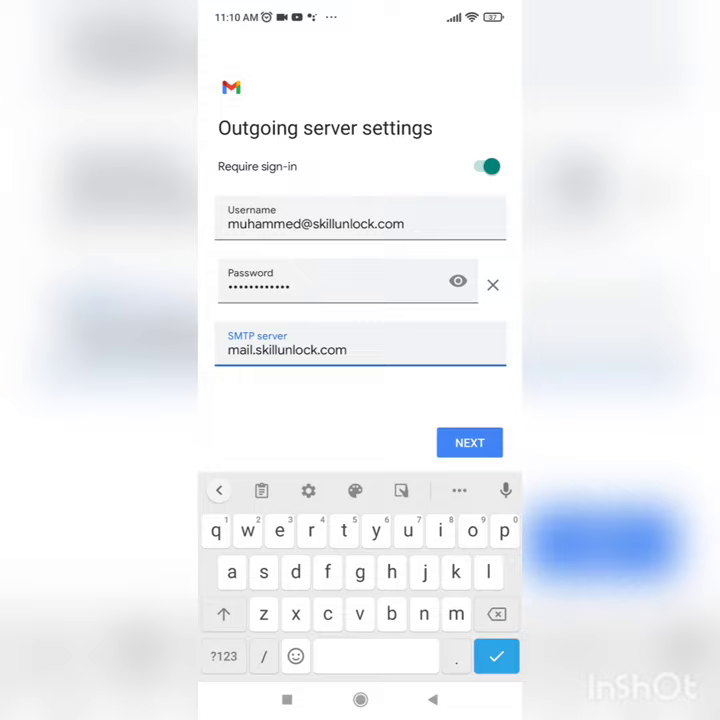
click(468, 442)
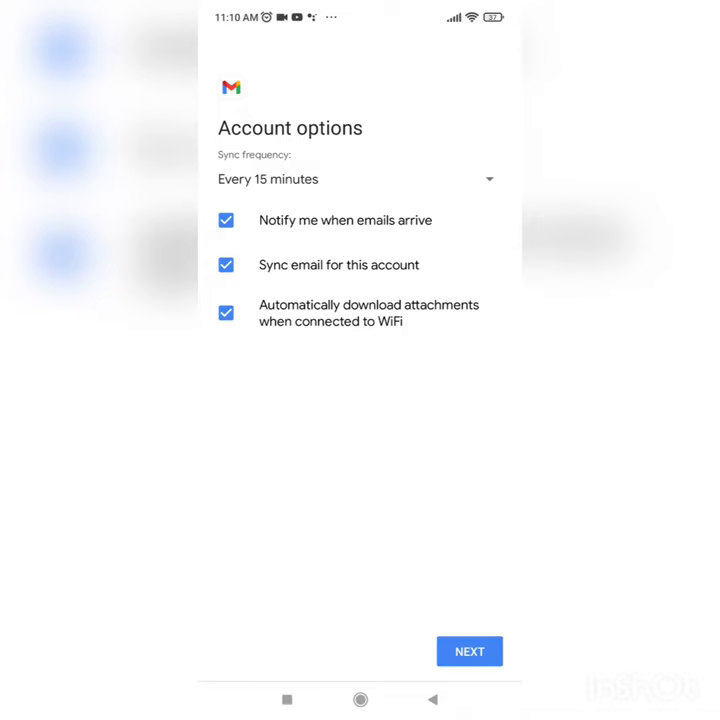
- Keep the sync frequency at every 15 minutes and finish the account options
click(356, 180)
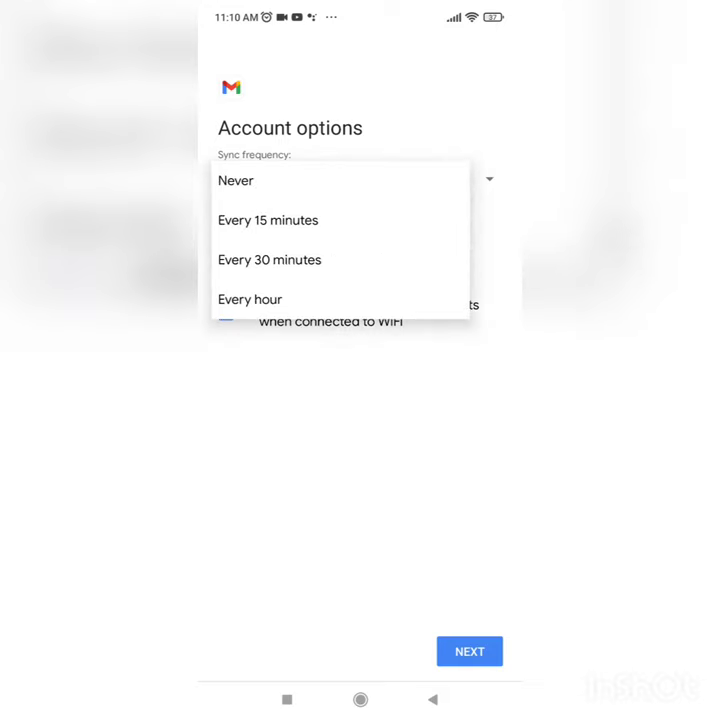
click(268, 220)
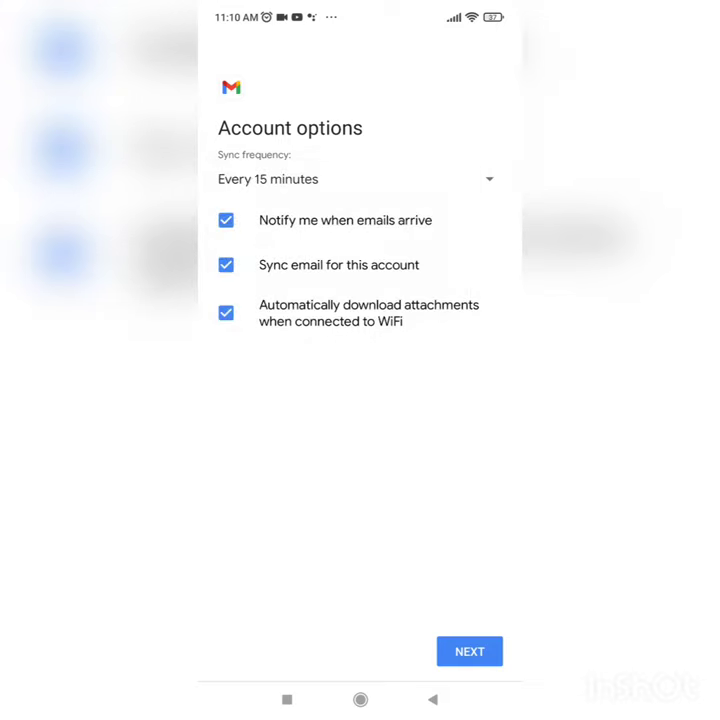
click(468, 652)
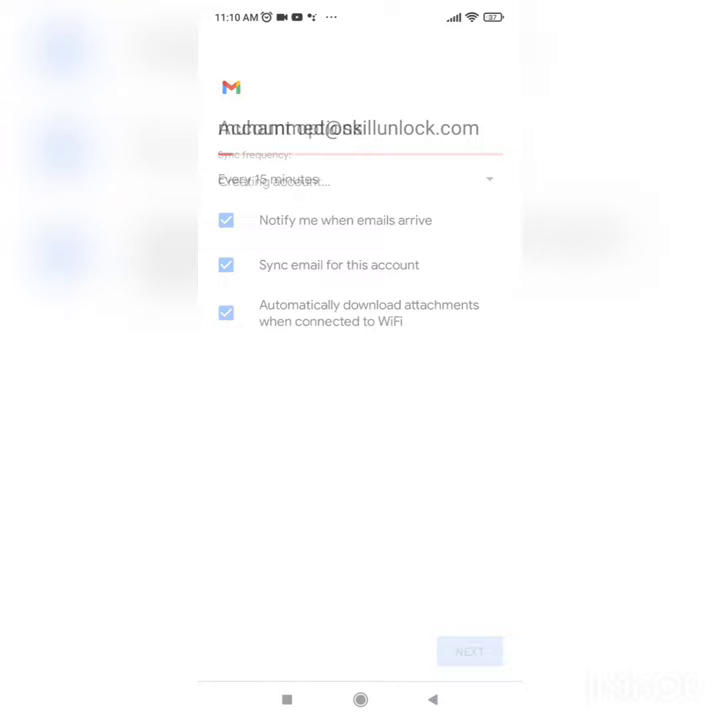
click(468, 652)
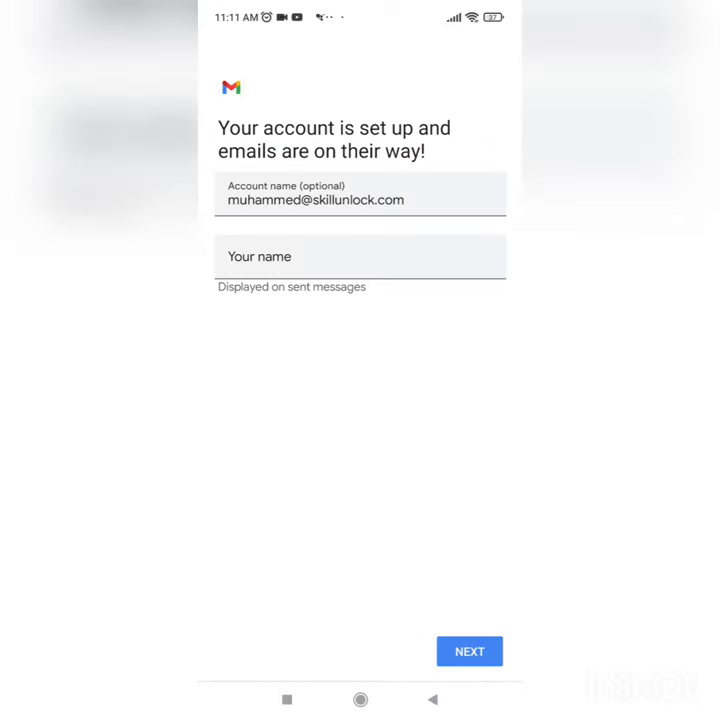
- Enter 'Muhammed NK' as the display name shown on sent messages
click(360, 256)
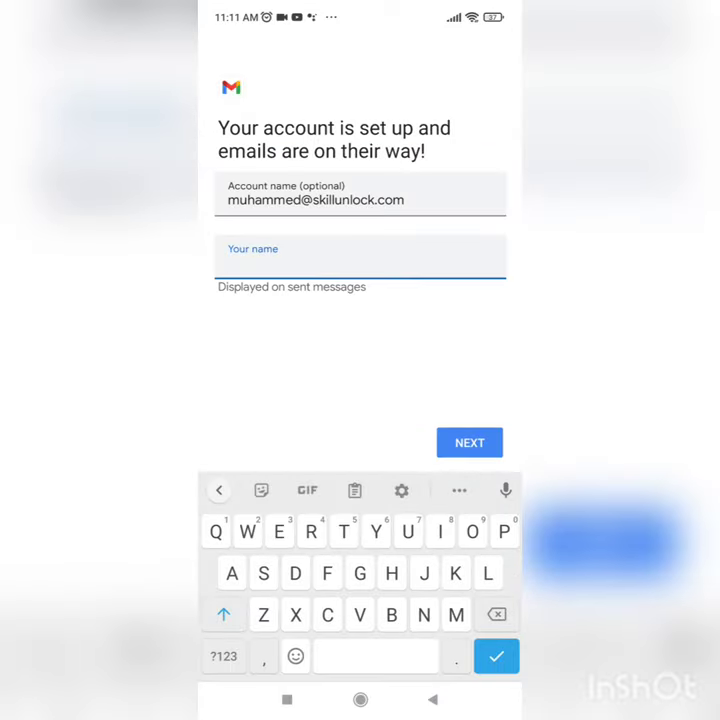
text(Muhamme)
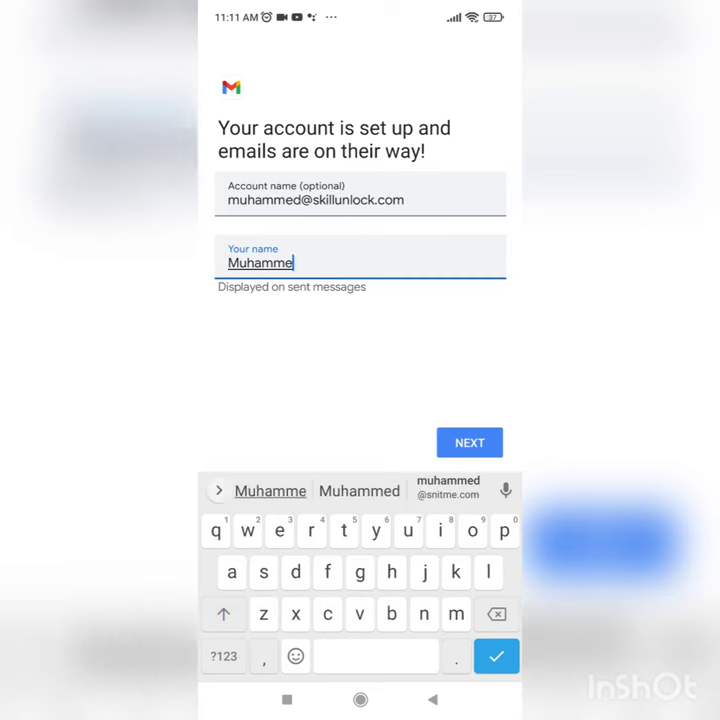
click(424, 572)
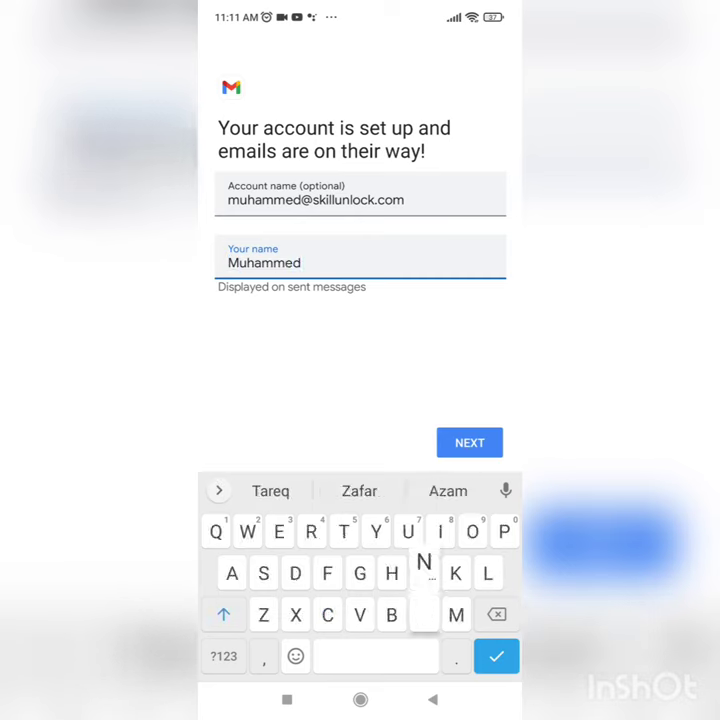
text(NK)
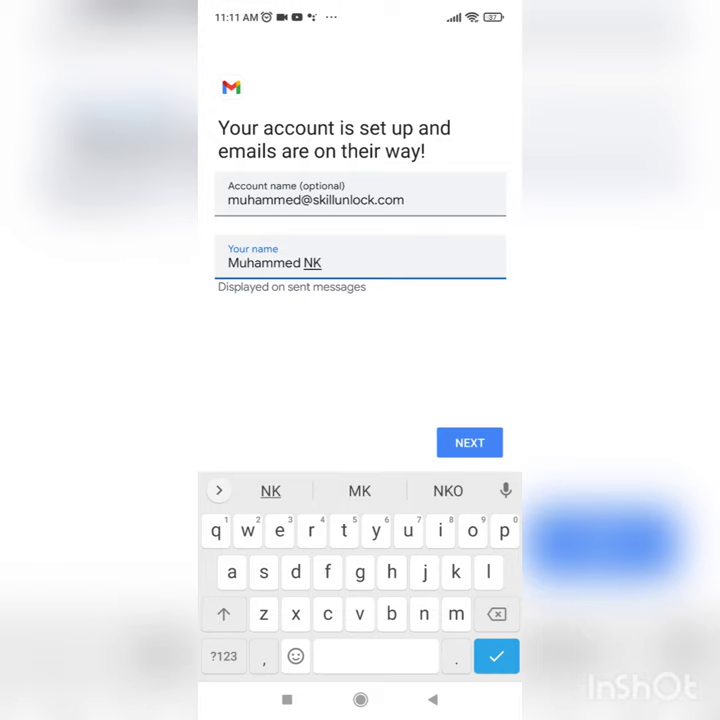